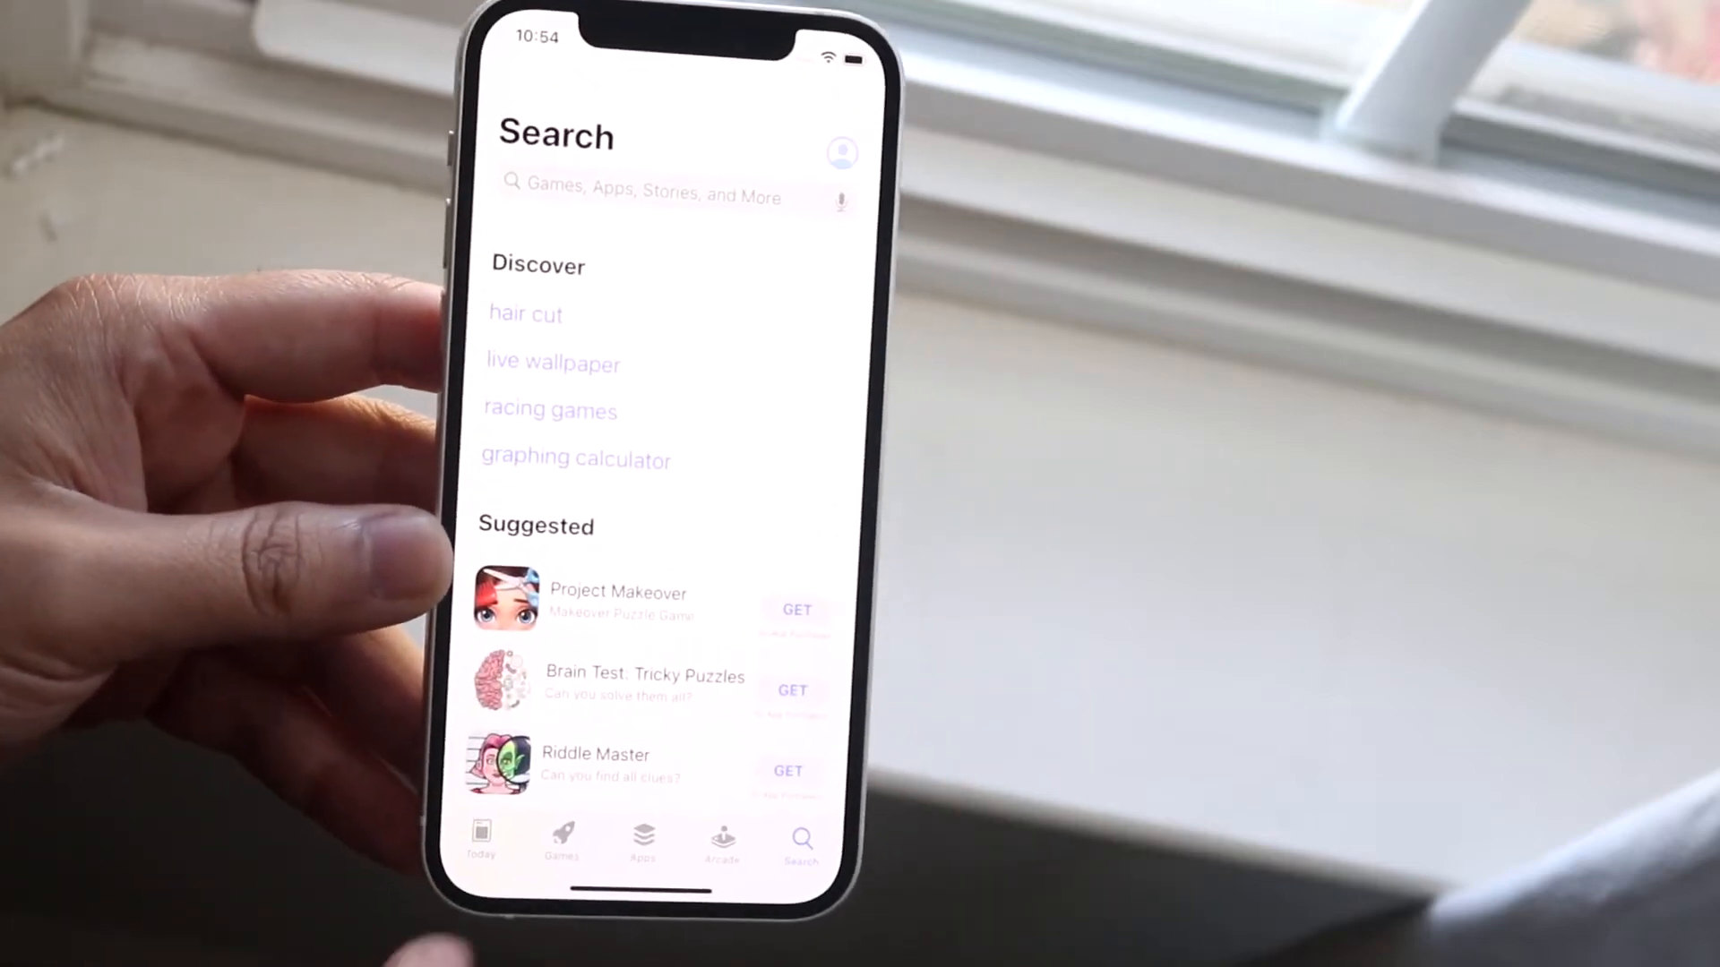
Leave the App Store search page and go back to the home screen
{"action": "left_click", "coordinate": [479, 839]}
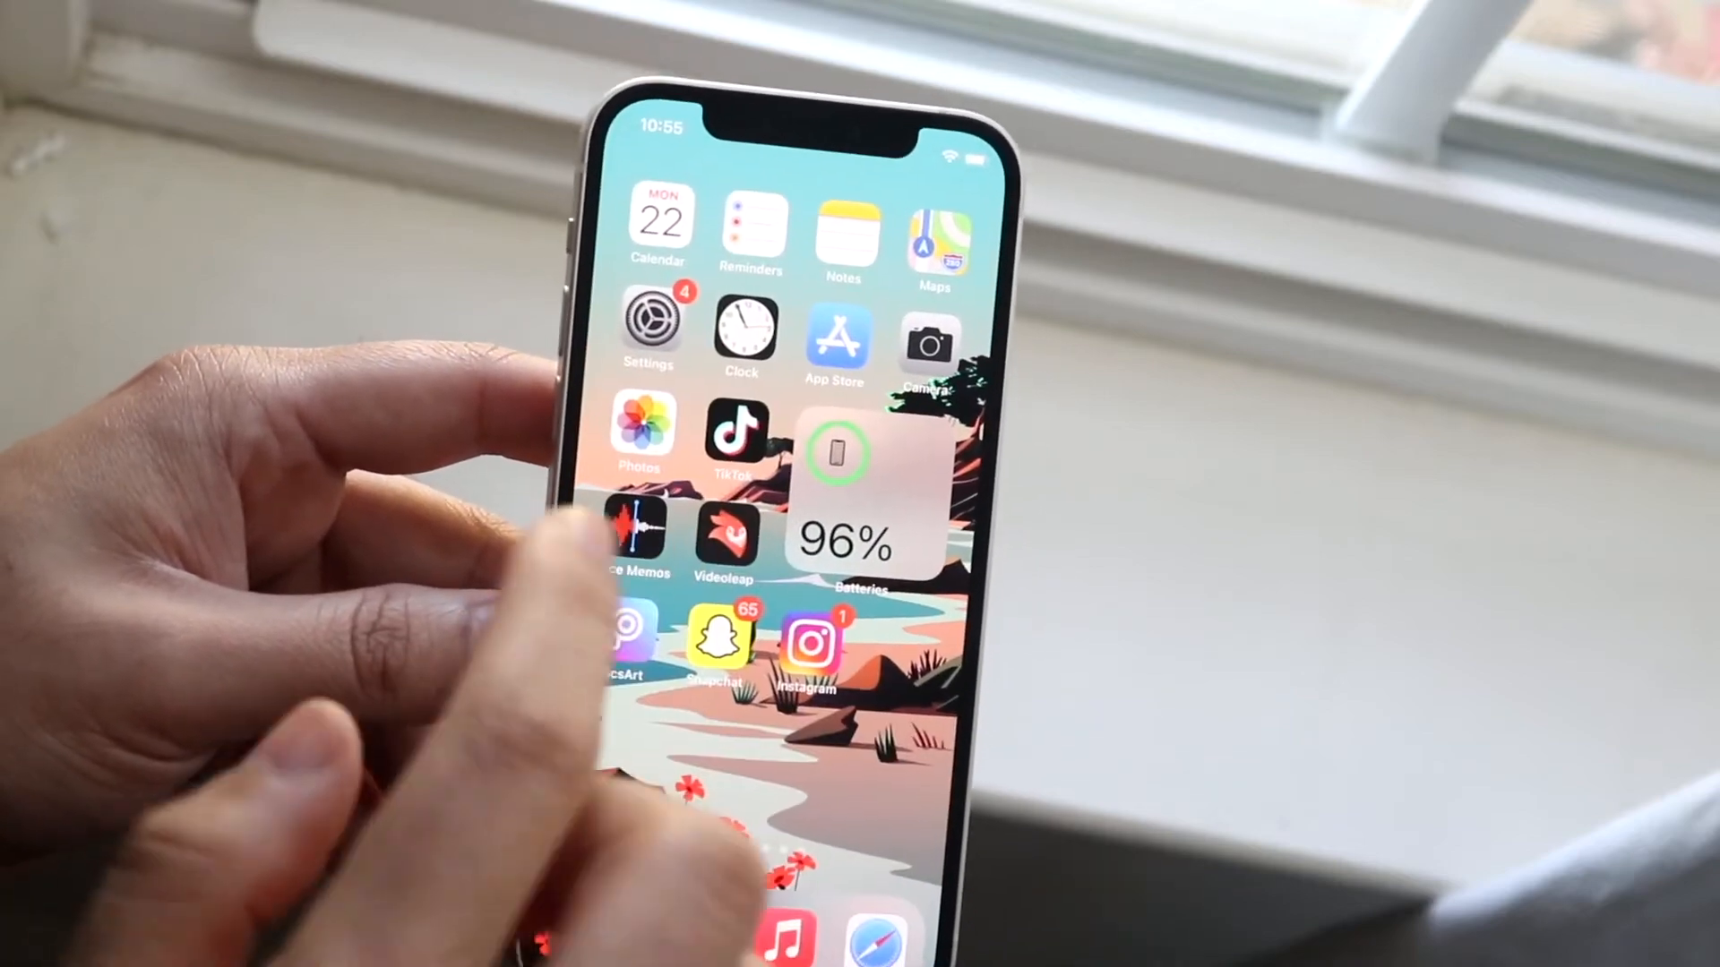
{"action": "left_click", "coordinate": [649, 319]}
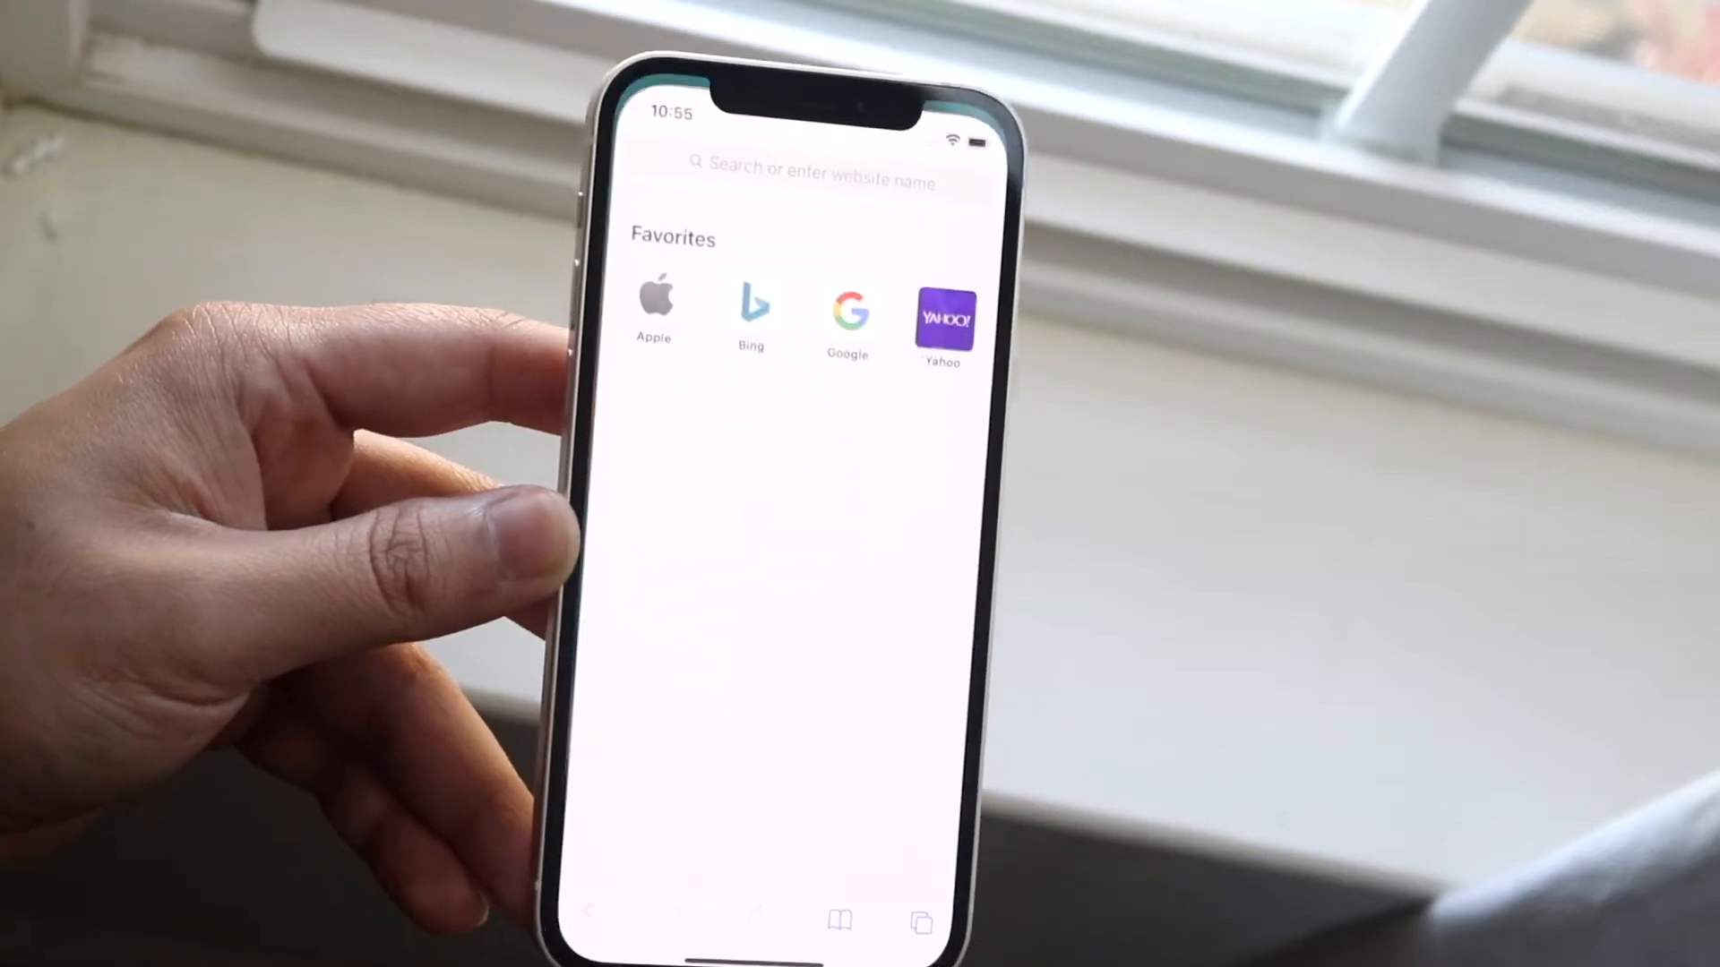
{"action": "left_click", "coordinate": [654, 301]}
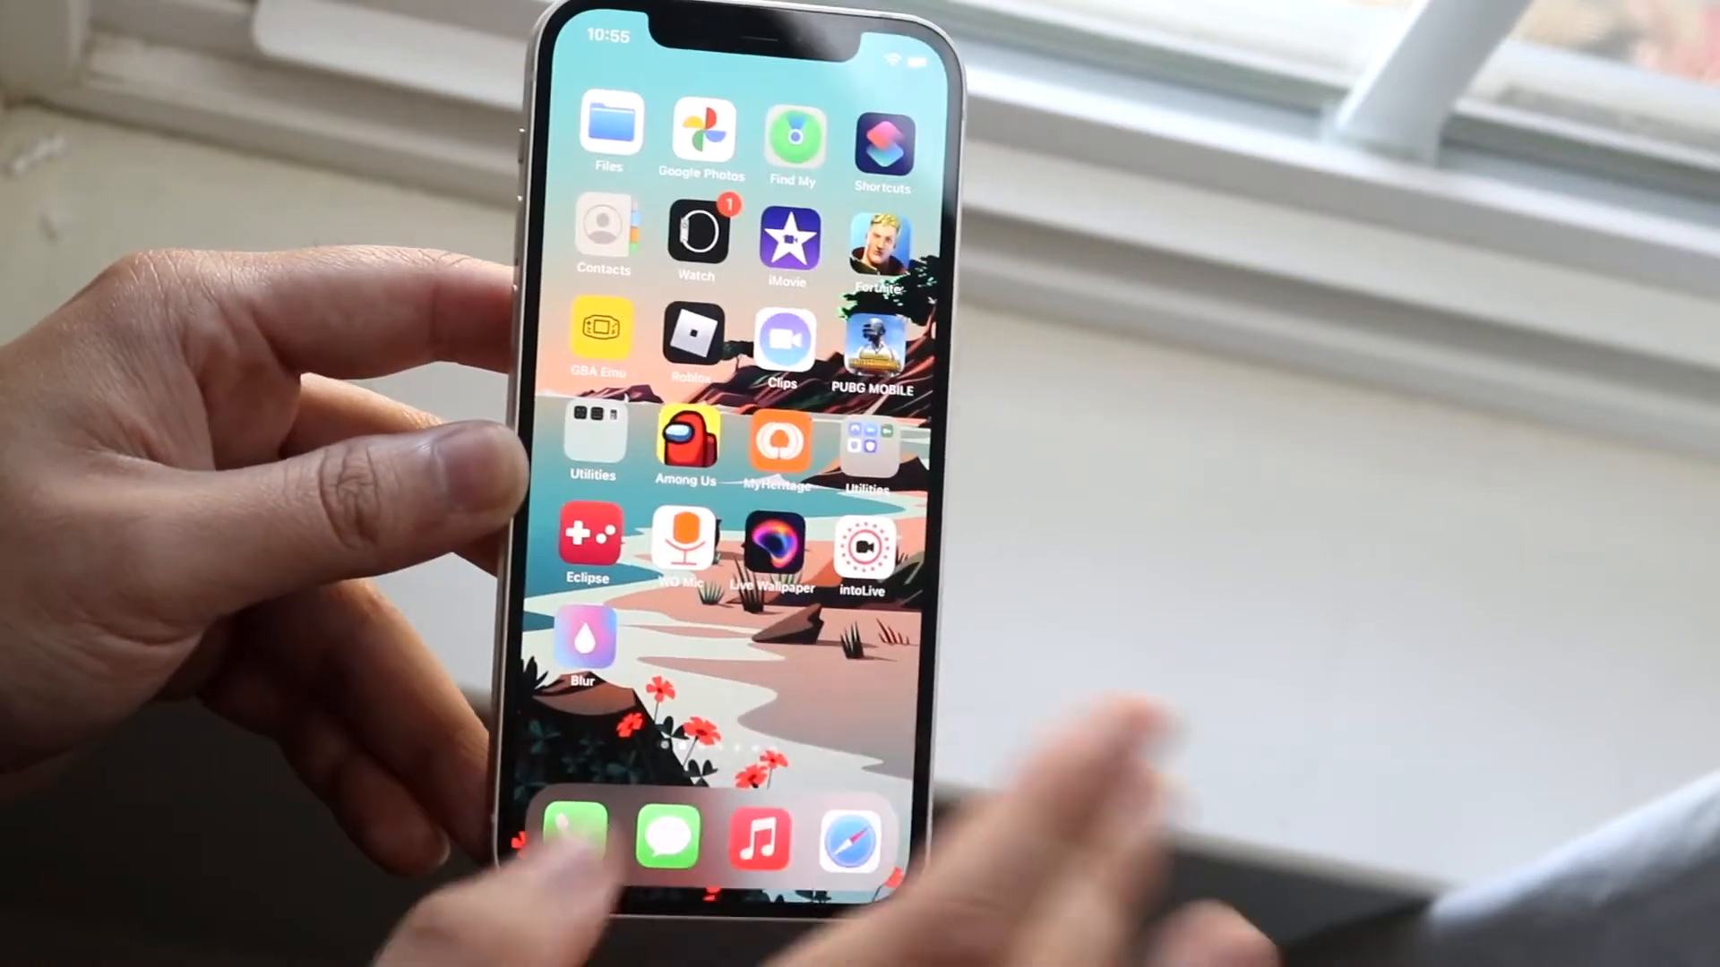
Load the apple.com homepage from the Apple favourite in Safari and scroll down through it
{"action": "left_click", "coordinate": [850, 839]}
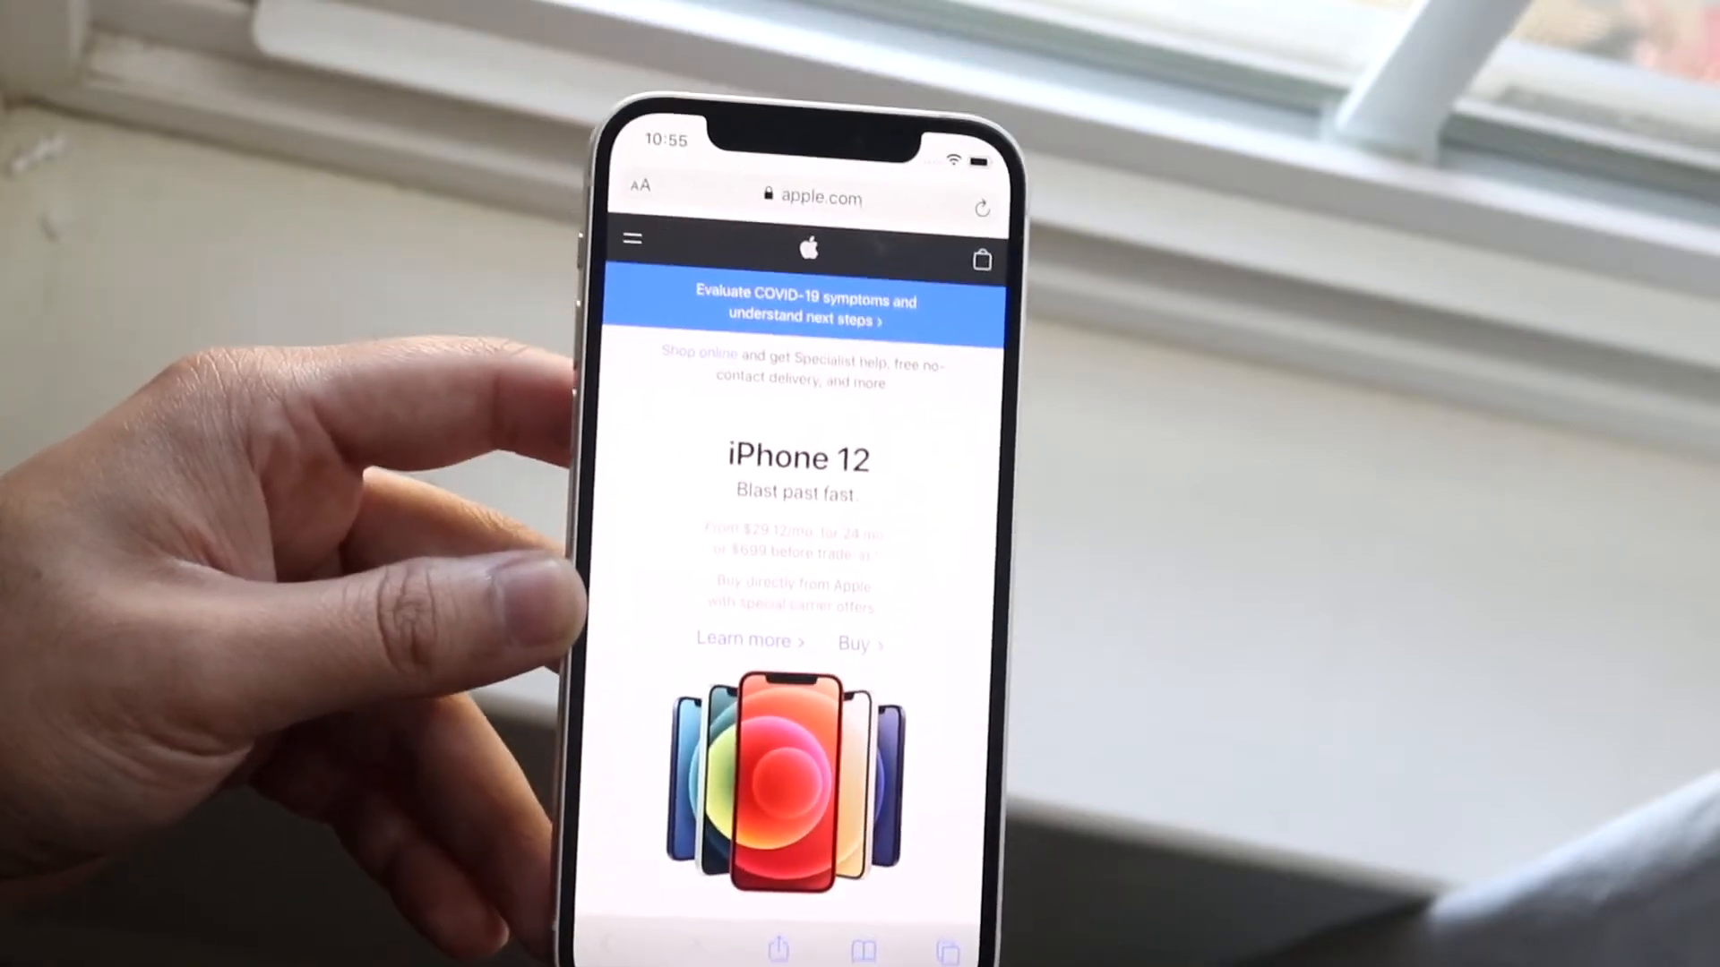
{"action": "scroll", "scroll_direction": "down", "scroll_amount": 3}
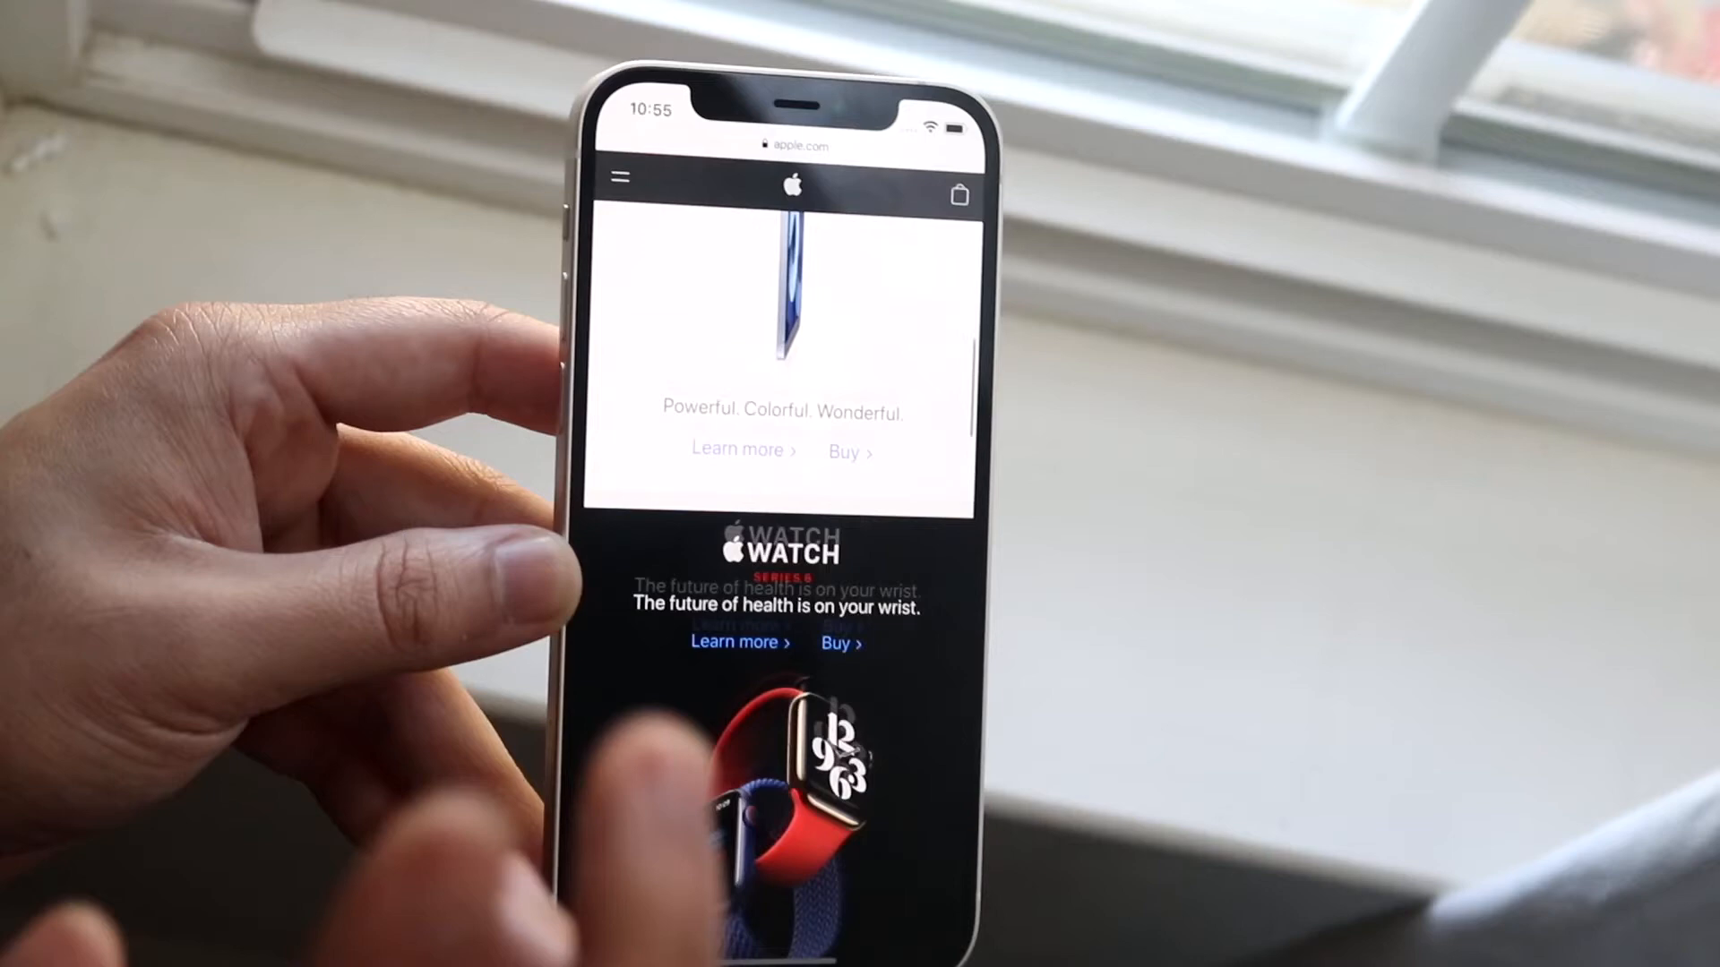
{"action": "scroll", "scroll_direction": "down", "scroll_amount": 3}
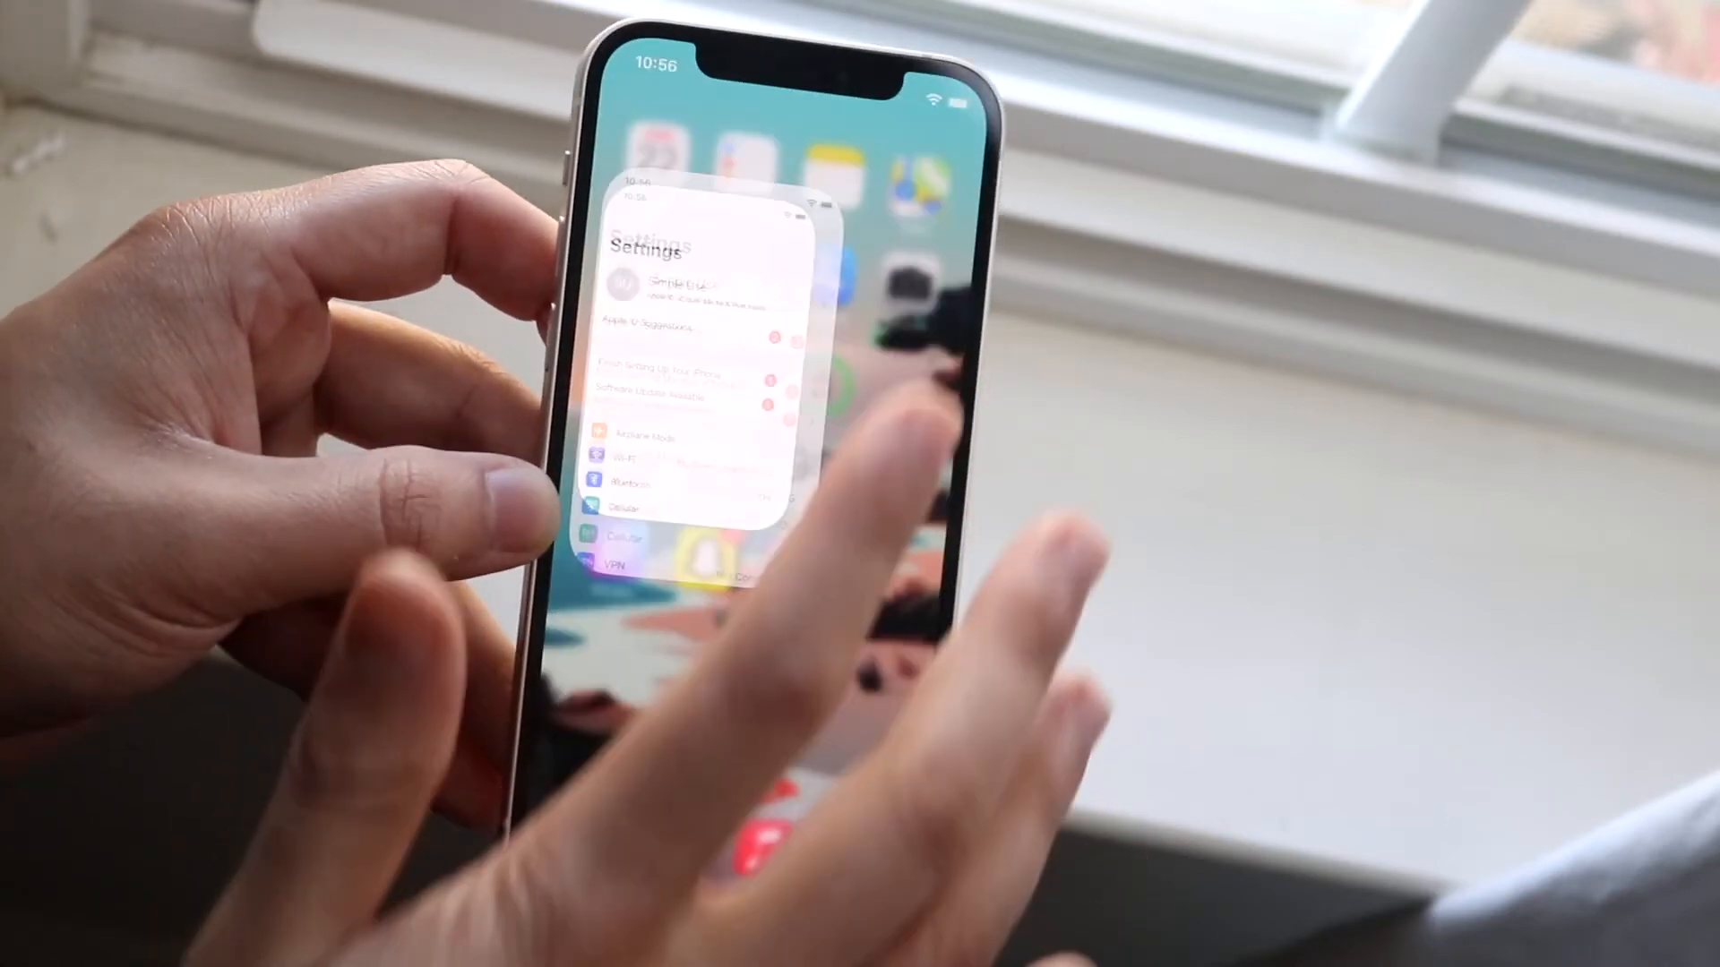
Bring Settings back from the recent apps to review it before returning home
{"action": "left_click", "coordinate": [679, 285]}
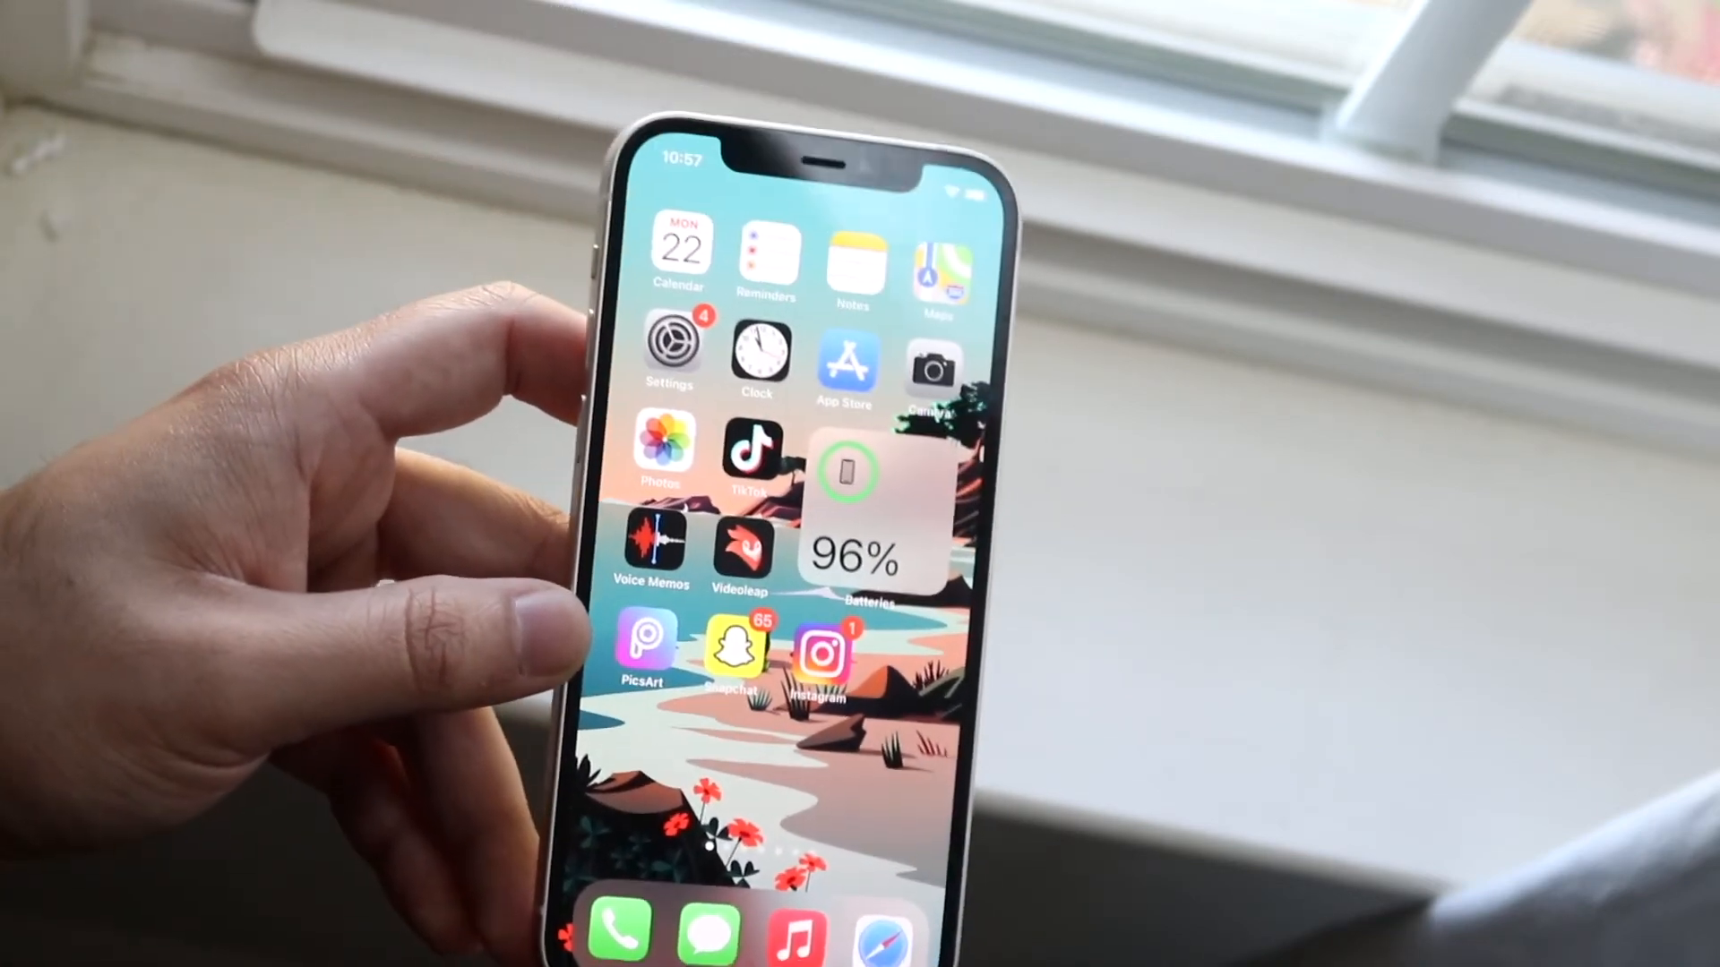
Open General > Software Update to confirm iOS 14.5 Developer Beta 4 is downloaded
{"action": "left_click", "coordinate": [670, 341]}
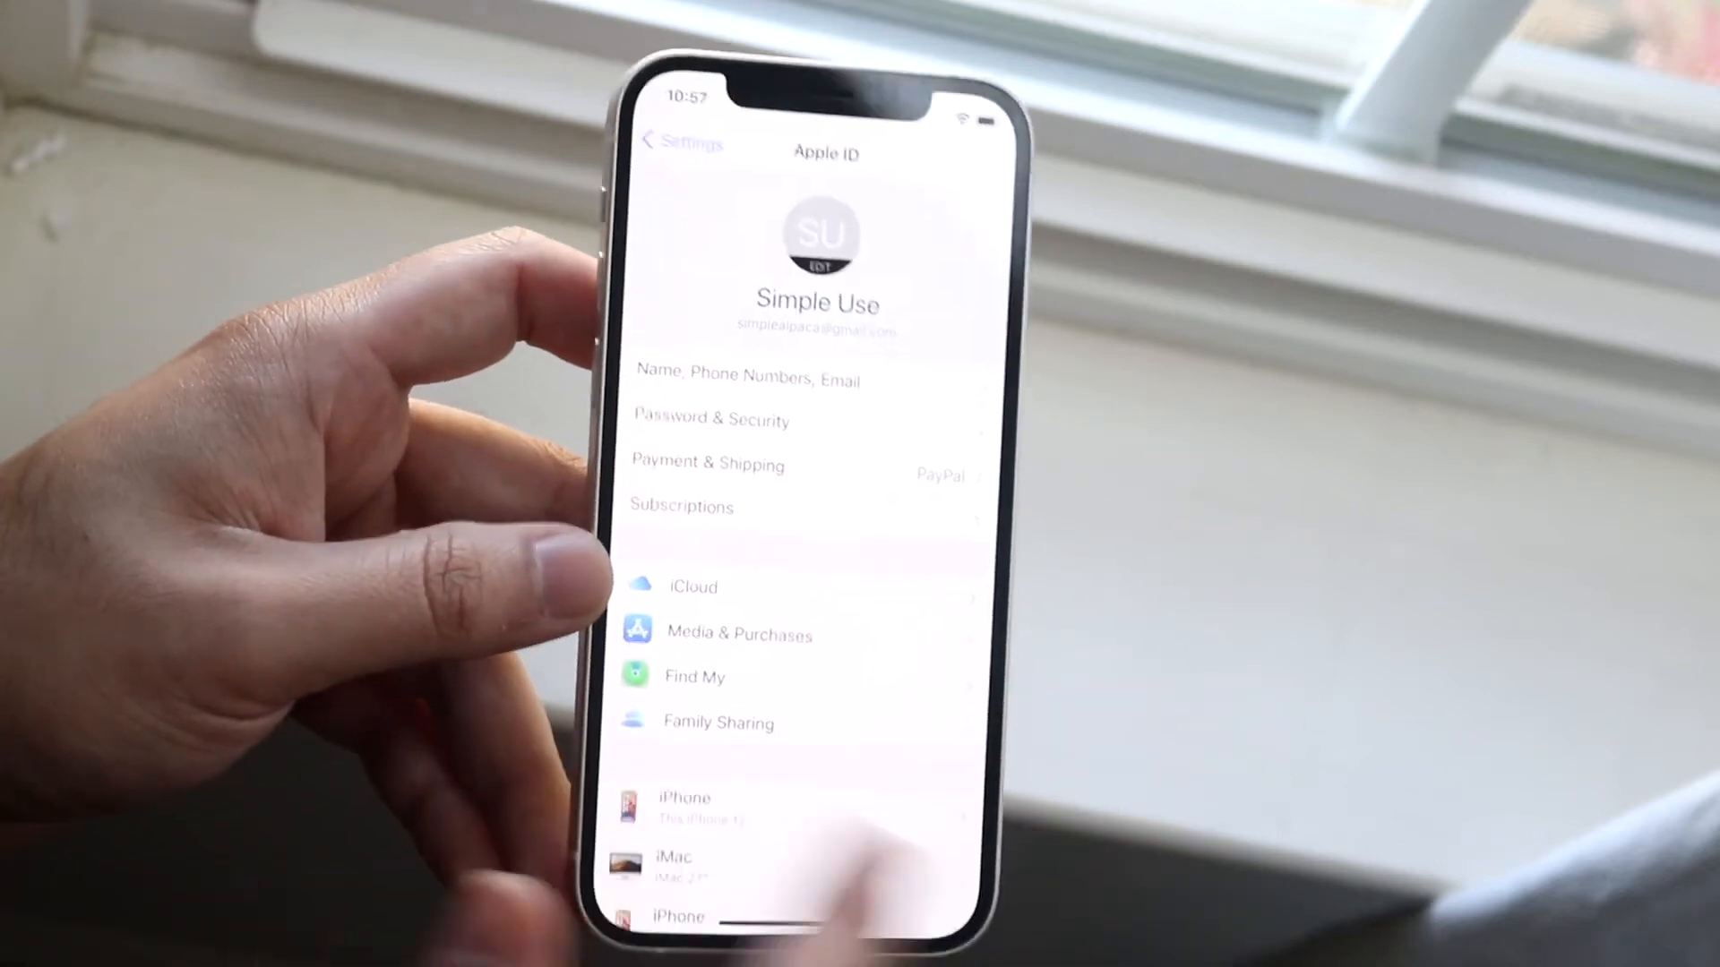
{"action": "left_click", "coordinate": [690, 167]}
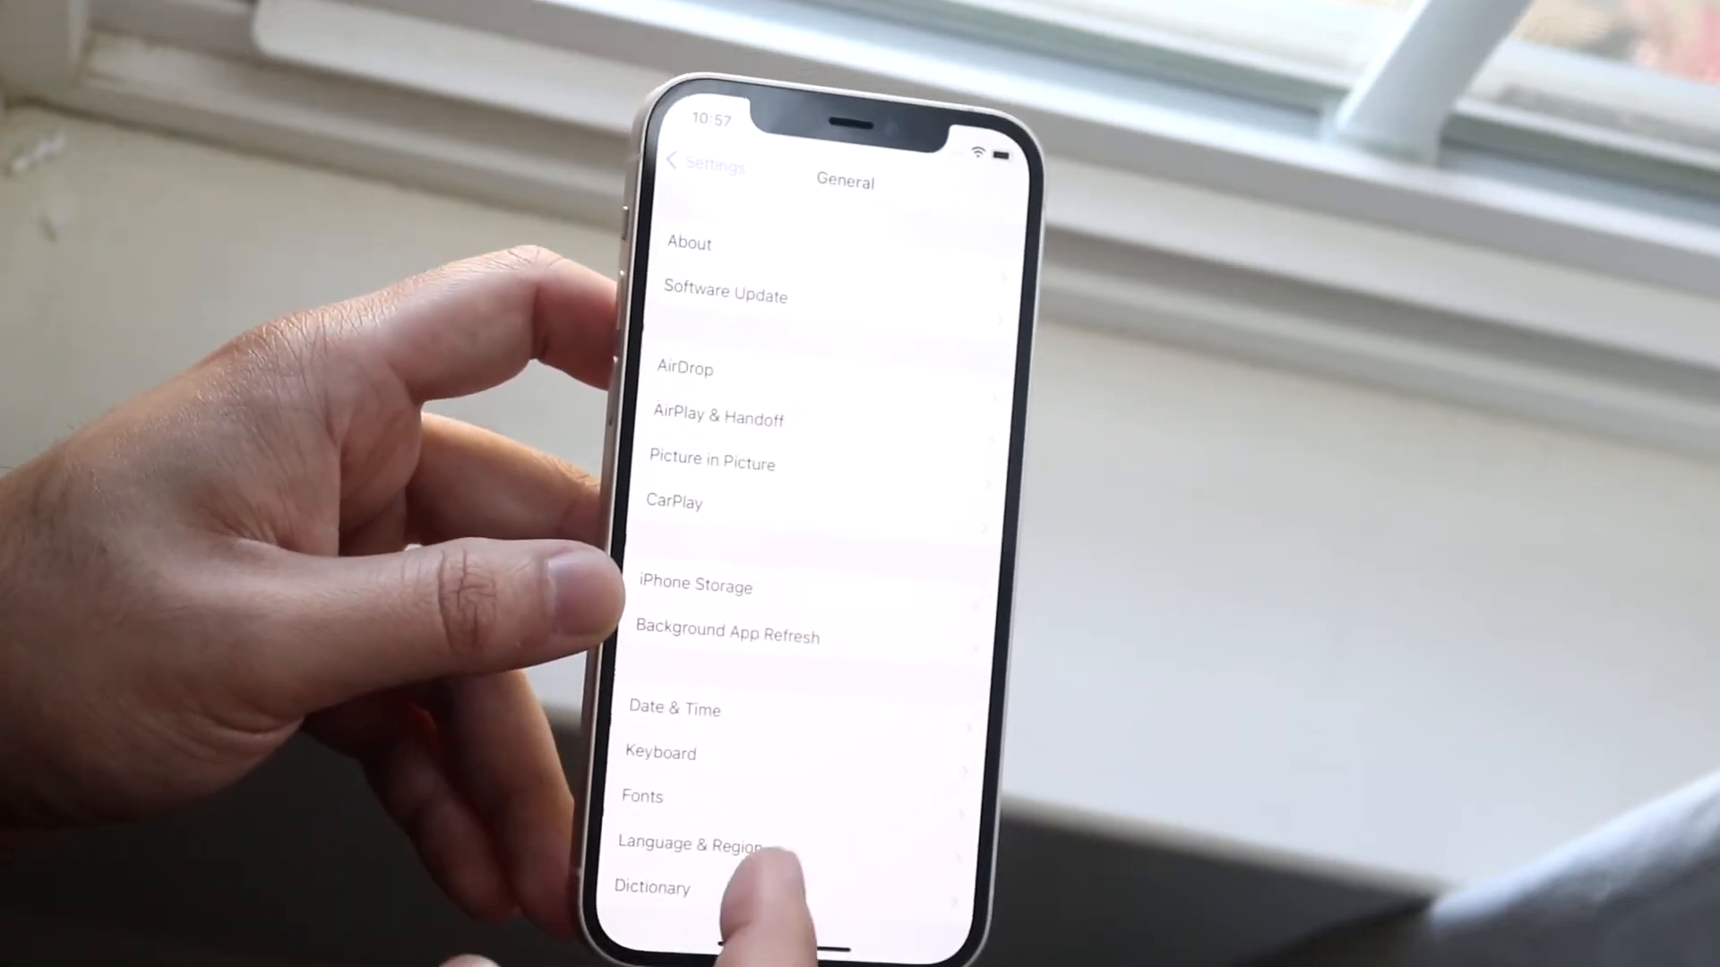
{"action": "left_click", "coordinate": [725, 295]}
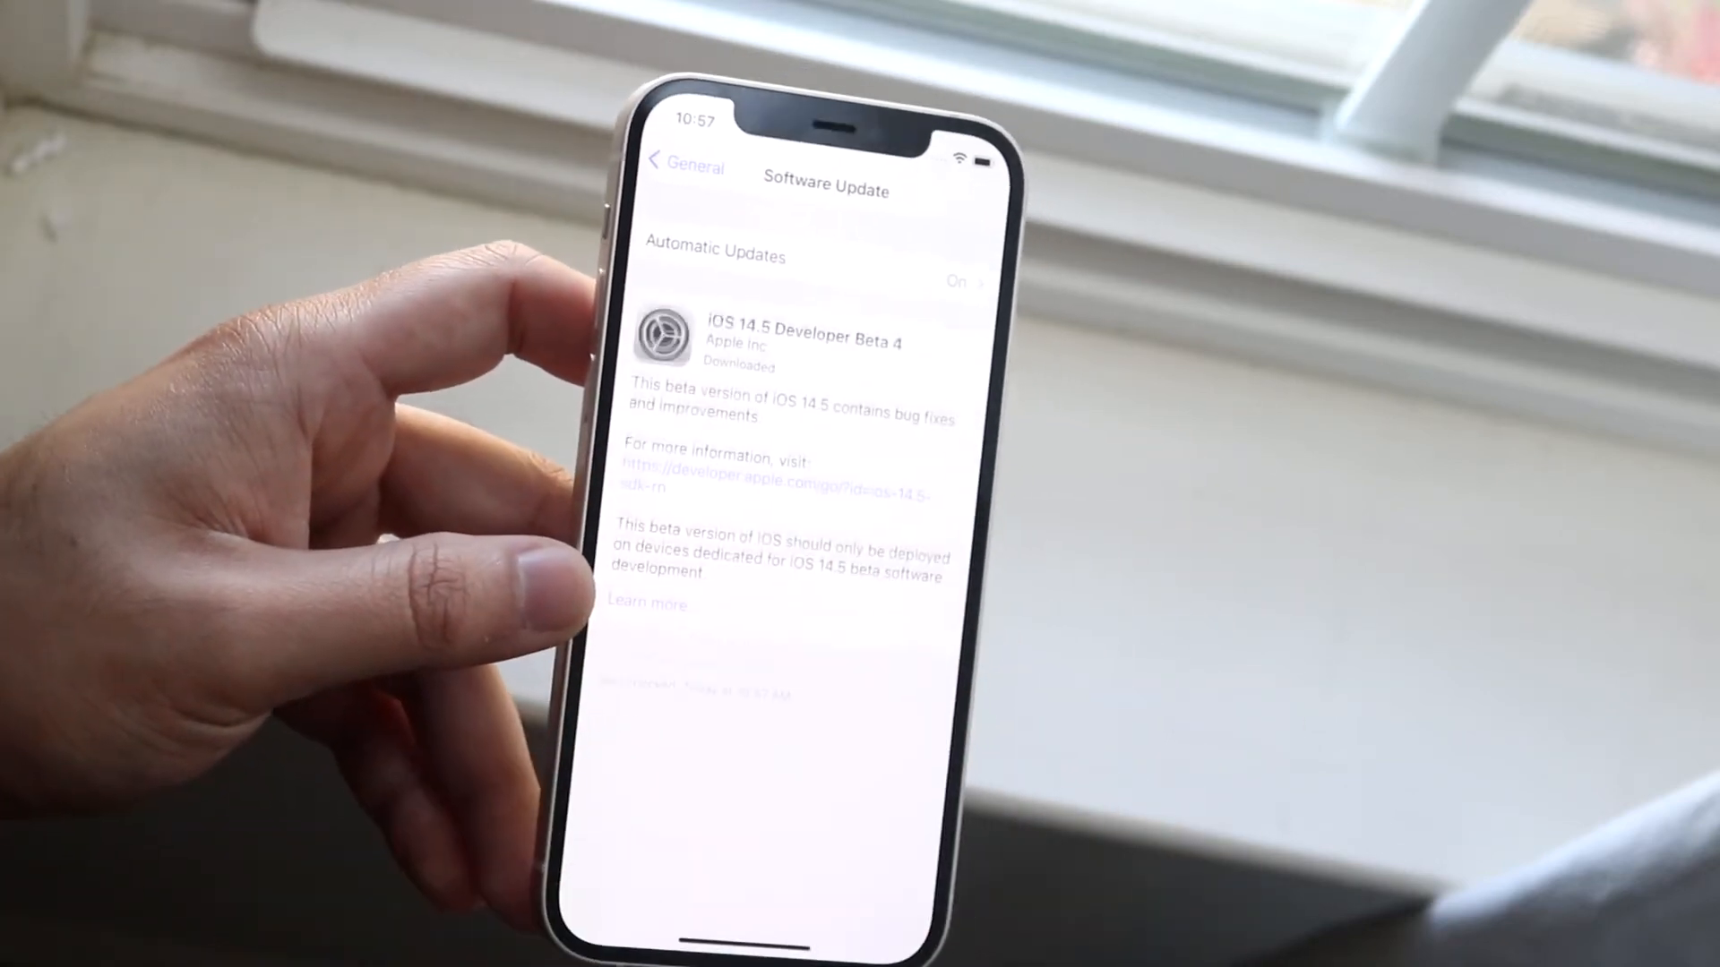